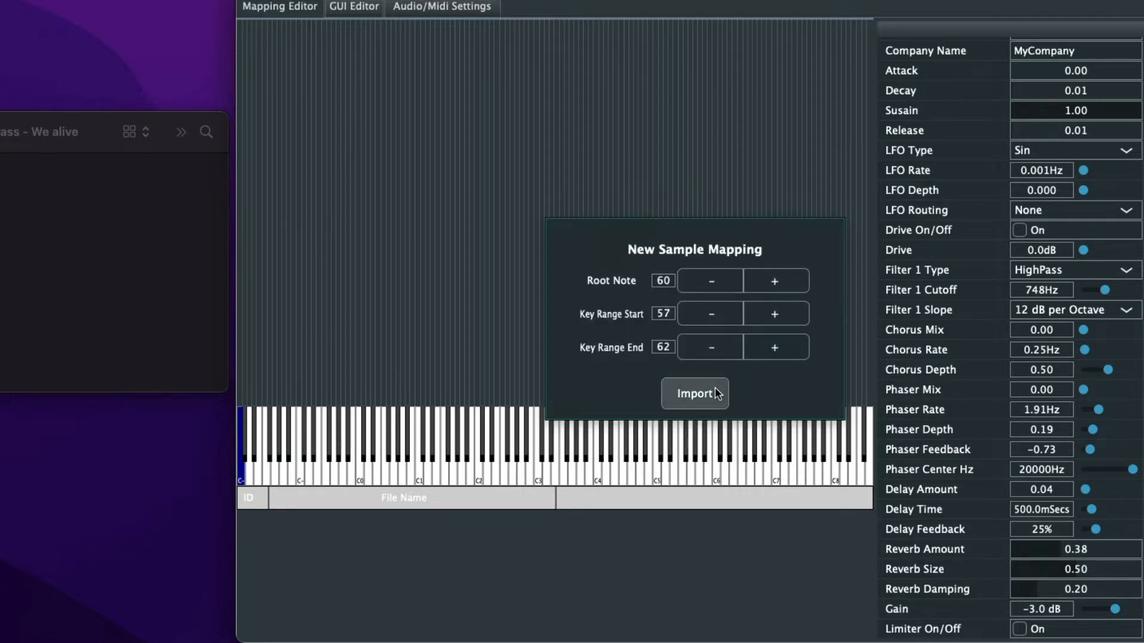
# Import AliveHorns 060.wav as mapping 1 with root note 60 across keys 0-127
pyautogui.click(694, 394)
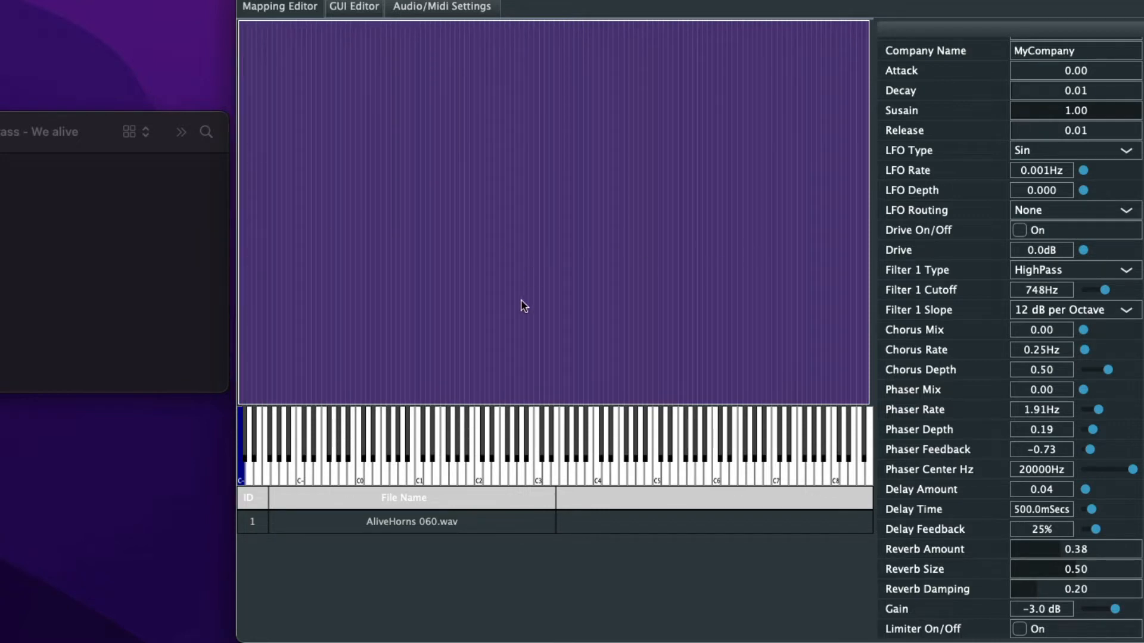
pyautogui.moveTo(823, 448)
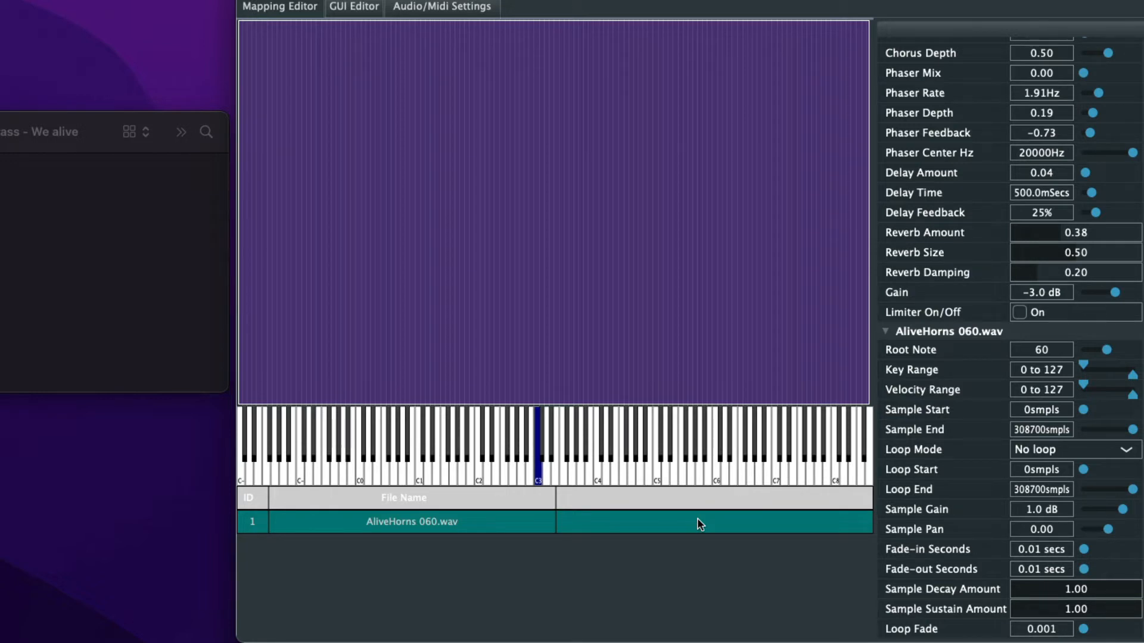
pyautogui.moveTo(1078, 461)
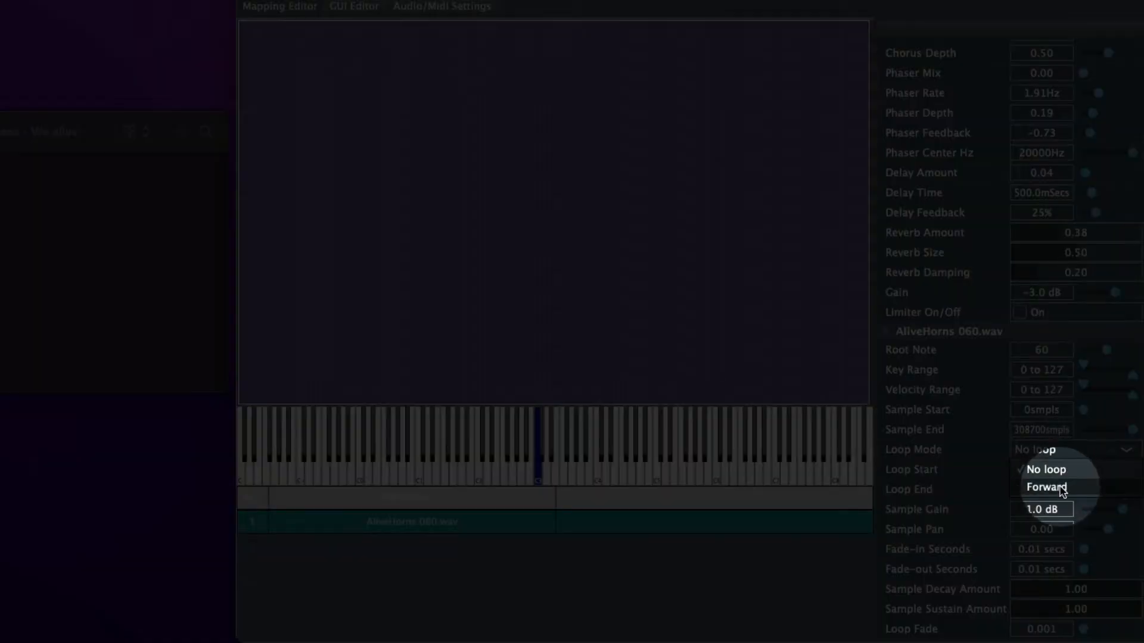
# Change the AliveHorns 060.wav loop mode from No loop to Forward
pyautogui.click(1046, 487)
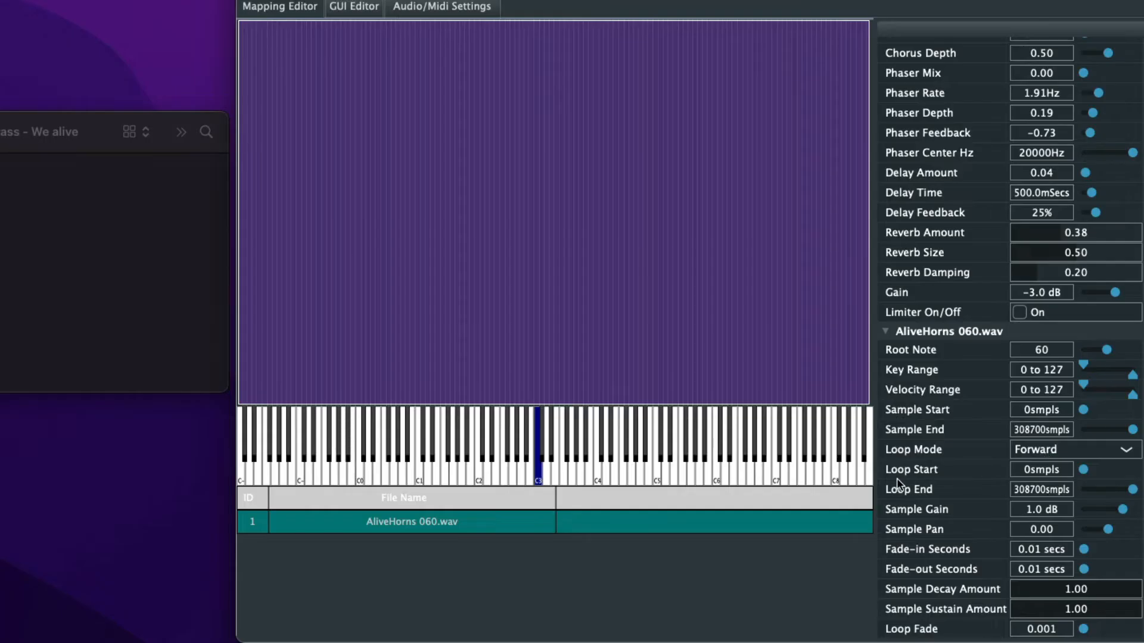